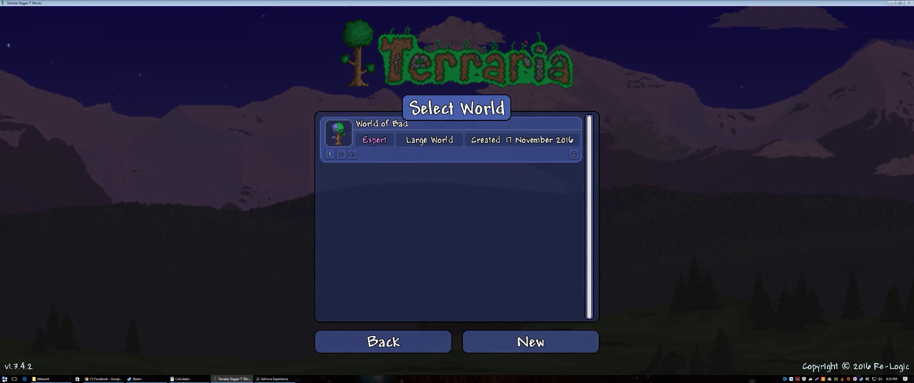
Step: Lower the music volume slider to 8%, leaving sound at 100% and ambient at 75%
click(530, 342)
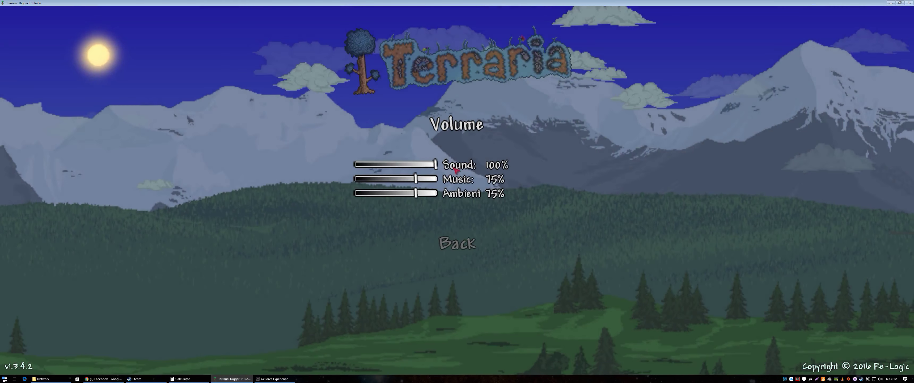
drag(414, 179, 382, 178)
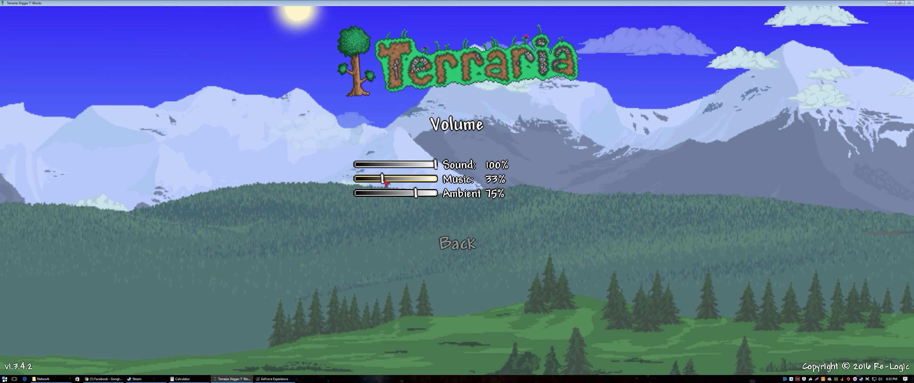
drag(378, 179, 361, 178)
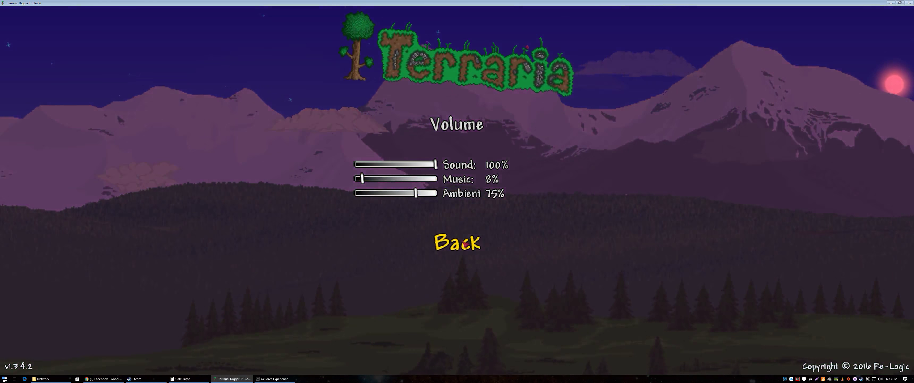
click(457, 244)
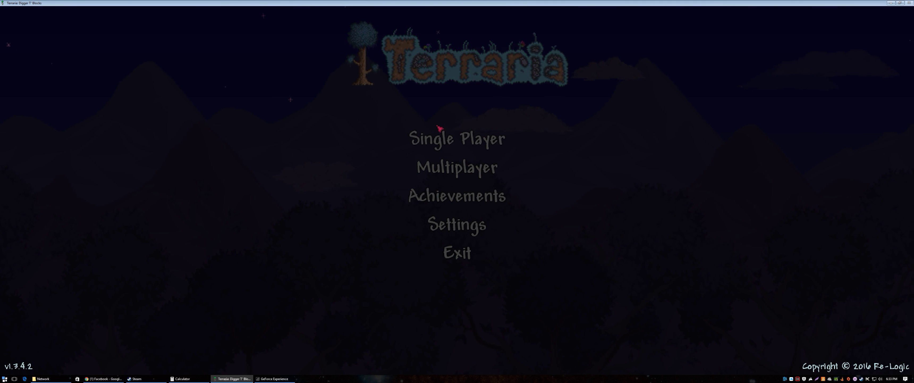
click(458, 140)
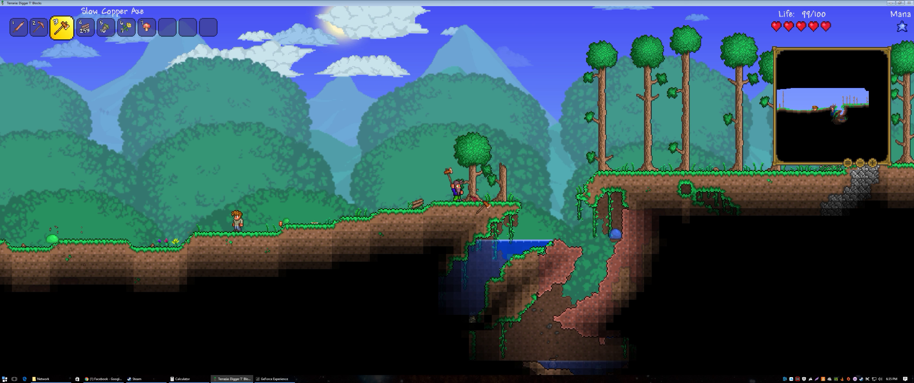
click(476, 175)
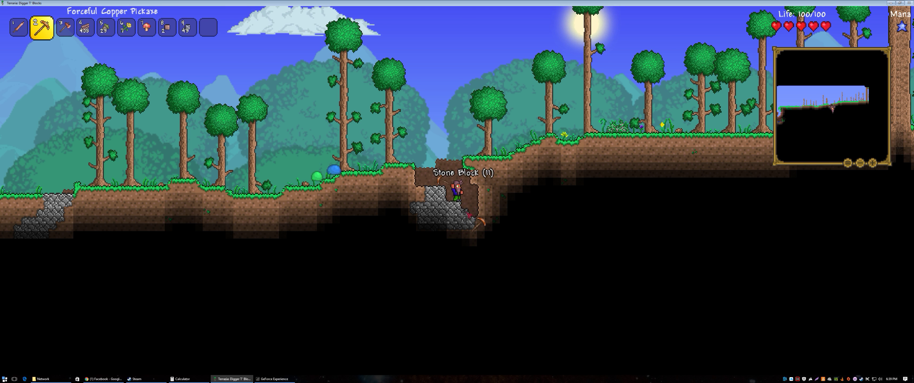
Step: Mine the stone blocks at the bottom of the hillside pit with the copper pickaxe
click(469, 220)
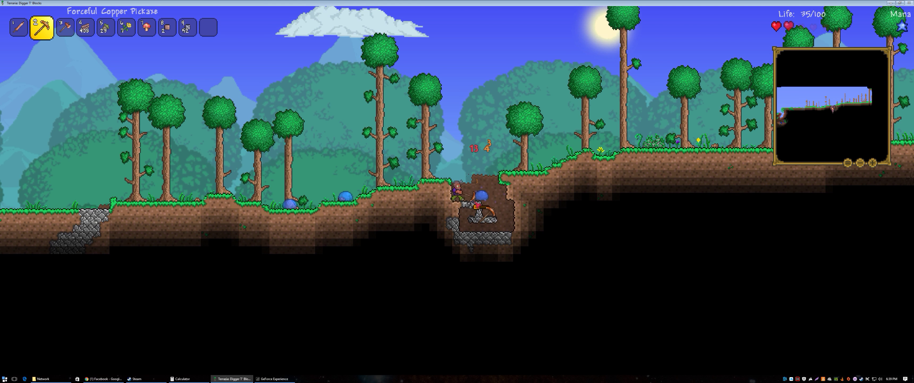
click(470, 216)
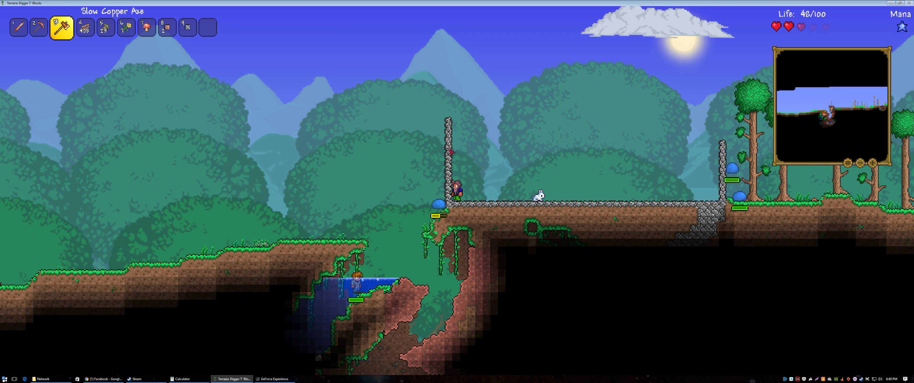
Step: Lay a horizontal stone row over the ravine edge with a stone column at each end
key(2)
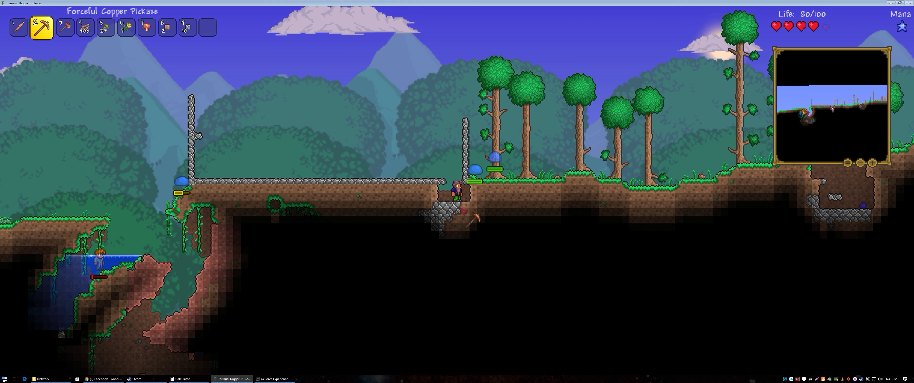
Step: Mine the stone beneath the right end of the stone floor, deepening the pit
click(456, 210)
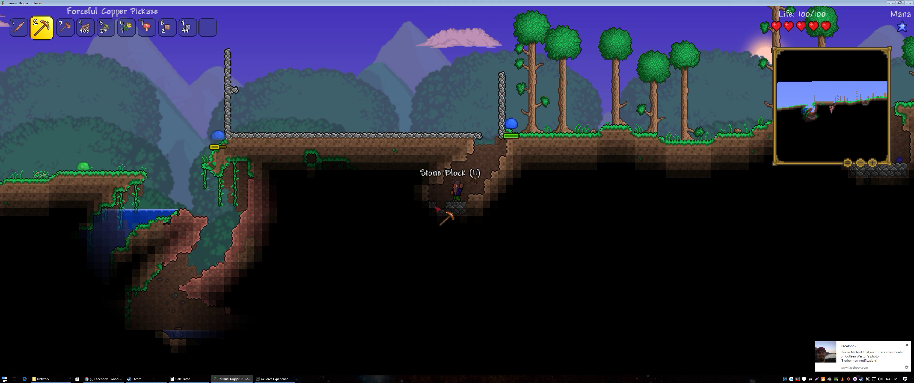
click(455, 216)
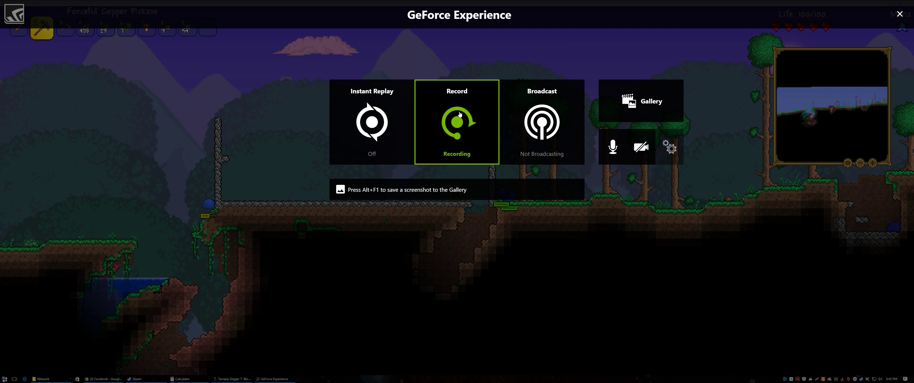
Step: Close the GeForce Experience overlay with its top-right X
click(457, 122)
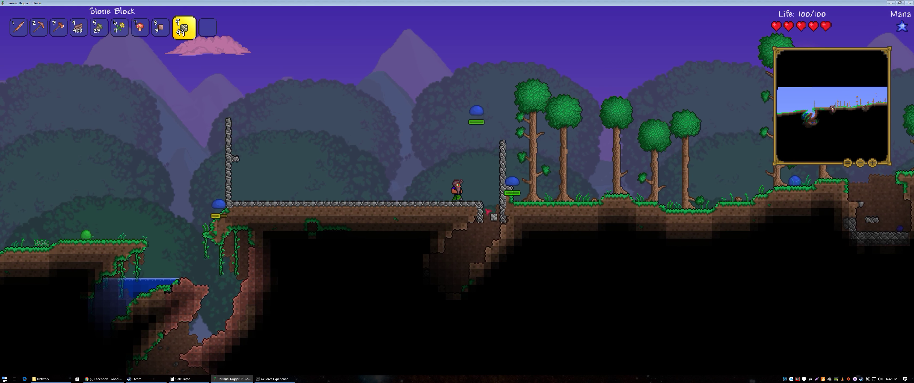
Step: Place and mine stone blocks beside the right pillar, then bring up the inventory
key(2)
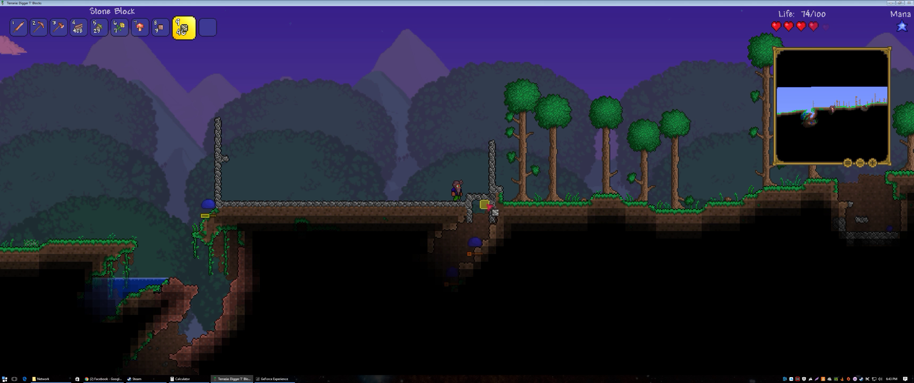
key(2)
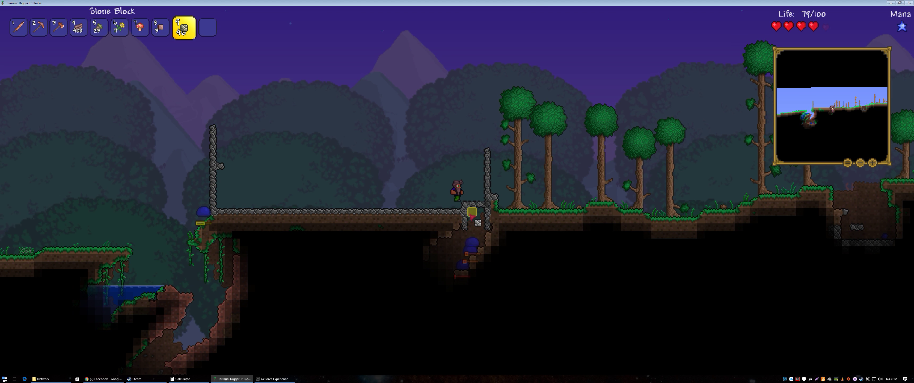
key(2)
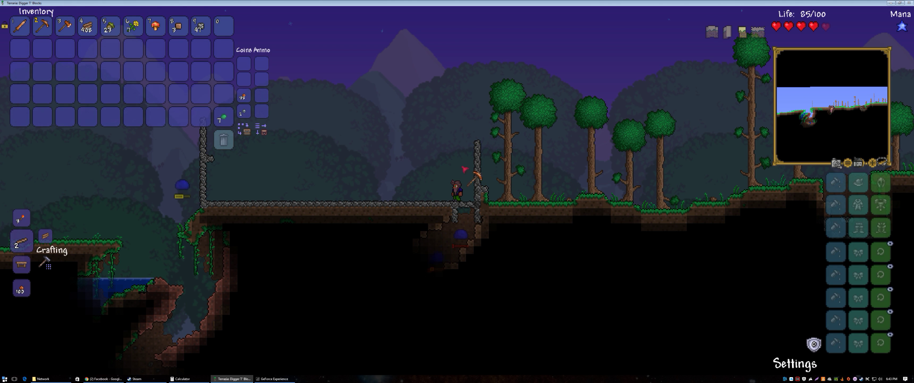
Step: Enter the Settings Menu from the inventory screen and pick an option there
click(793, 362)
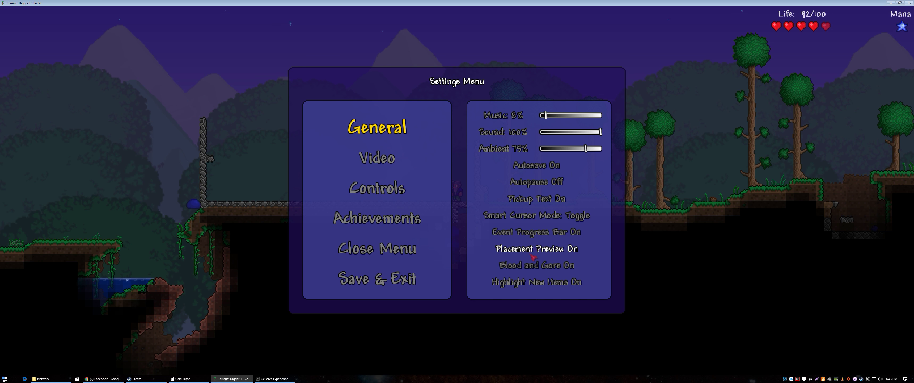
click(376, 250)
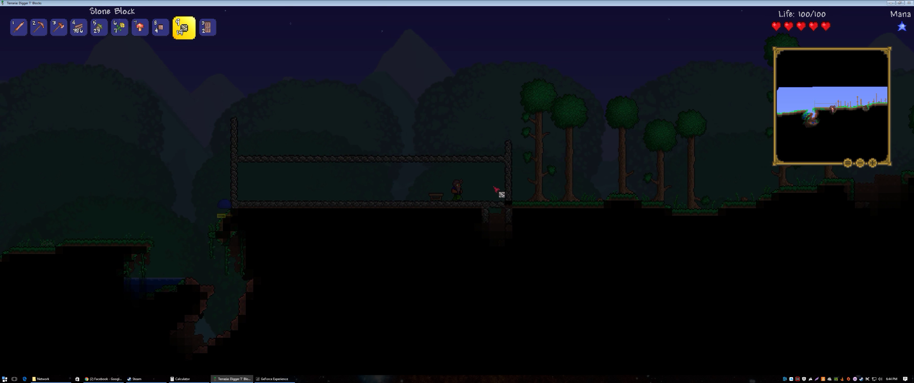
Step: Span a stone beam between the two pillars and light both pillars with torches
key(2)
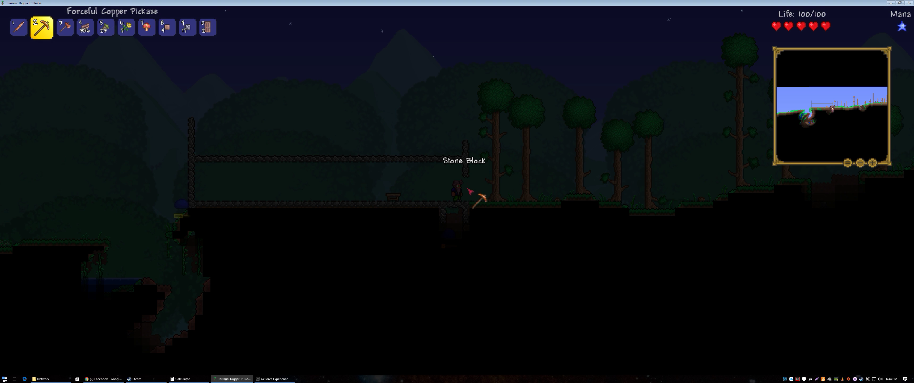
key(0)
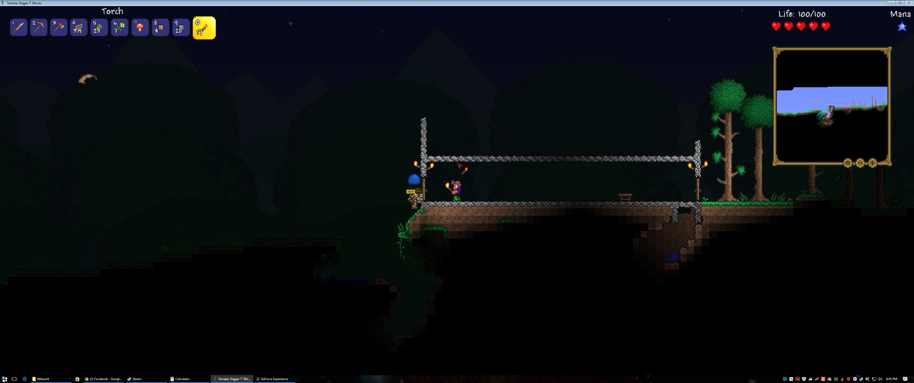
Step: Extend the pillars upward with platforms and stone, lay the upper beam and add torches
key(2)
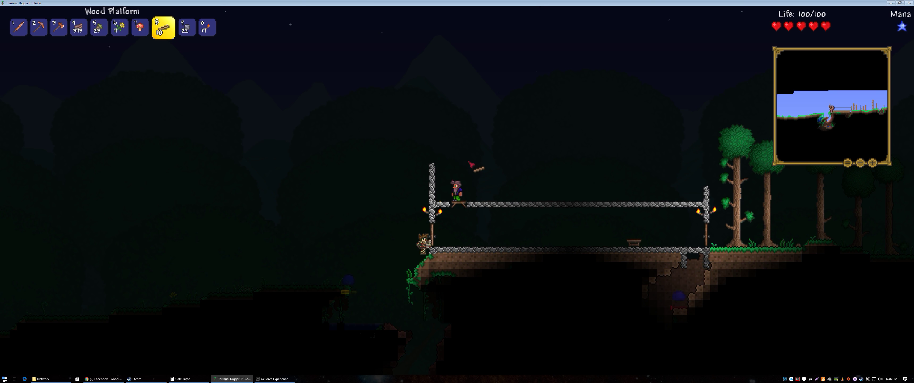
key(9)
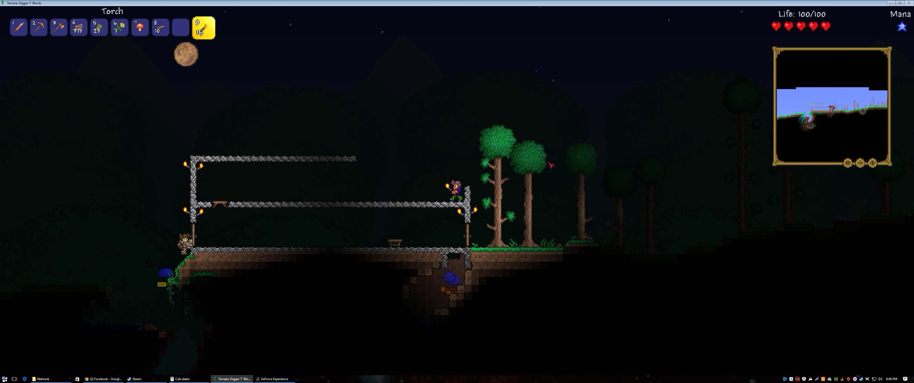
Step: Mine stone off the right pillar with the copper pickaxe, then walk to the tall tree
key(2)
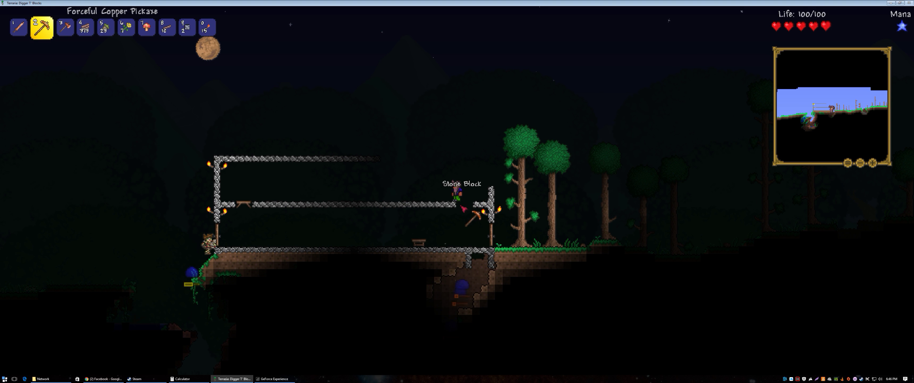
key(8)
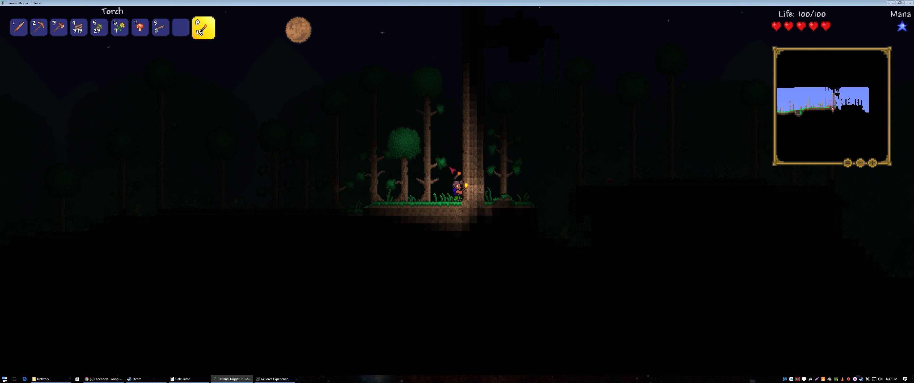
Step: Light the tall tree with a torch and dig a small hollow at its base
click(462, 158)
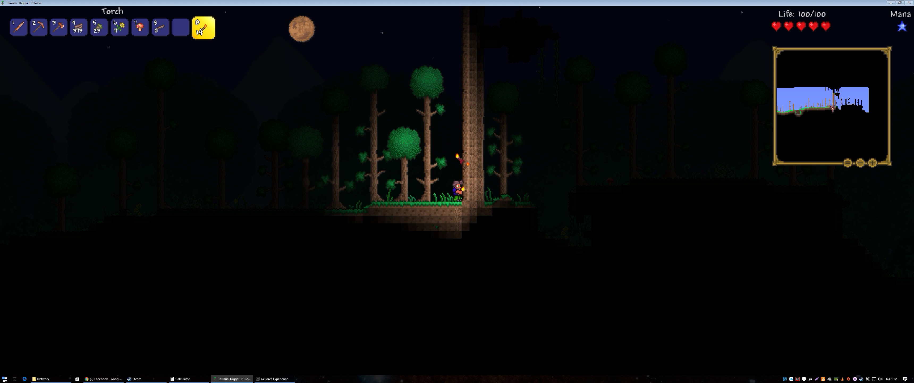
key(2)
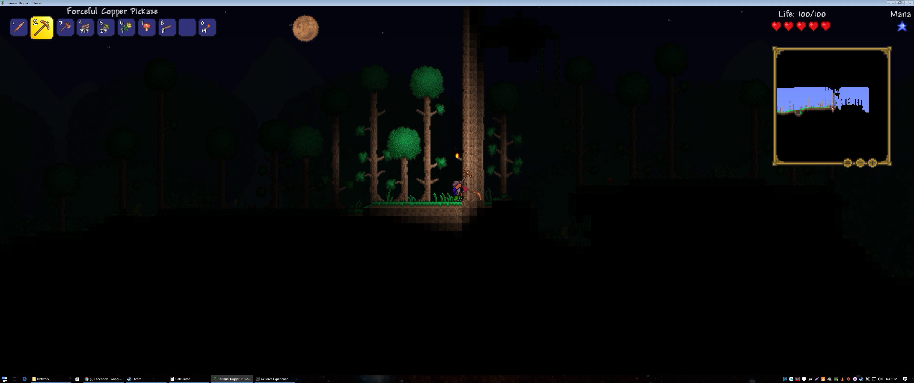
click(473, 180)
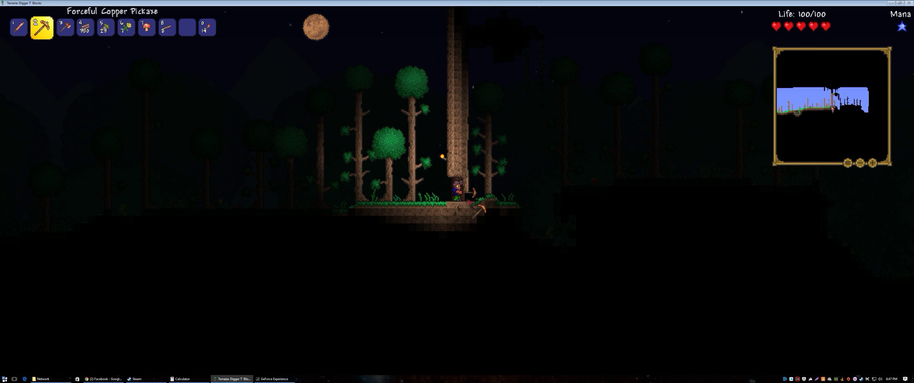
click(475, 198)
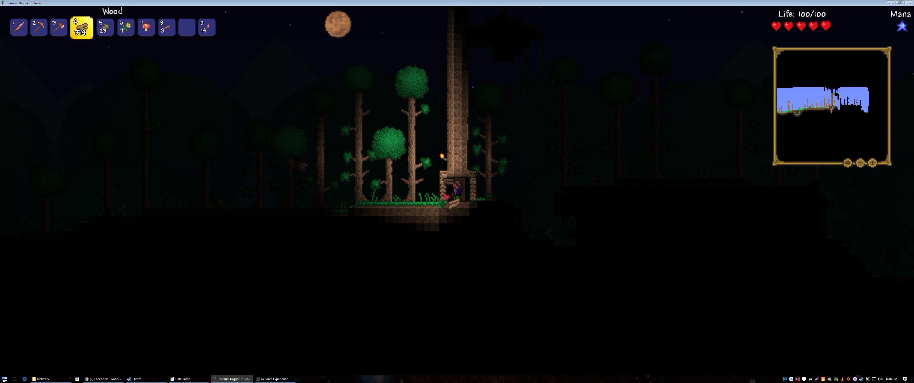
key(2)
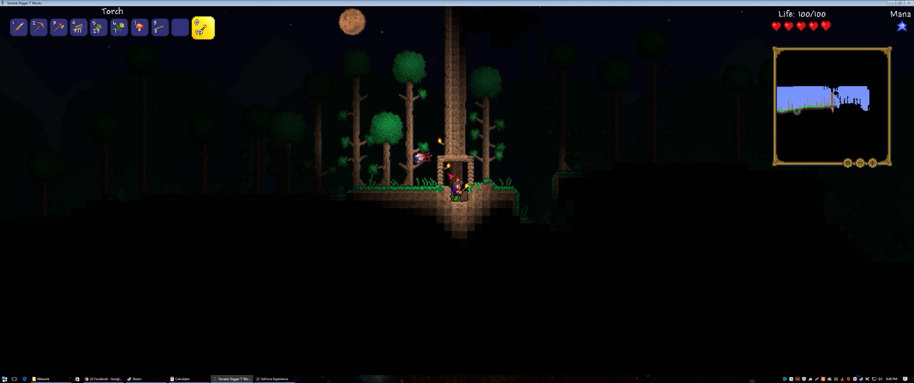
Step: Dig the shaft deeper beneath the entrance, placing wood platforms and a torch as it descends
key(2)
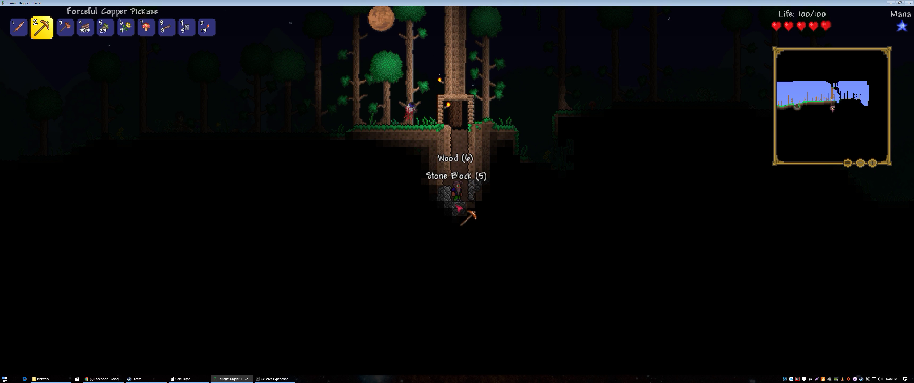
key(8)
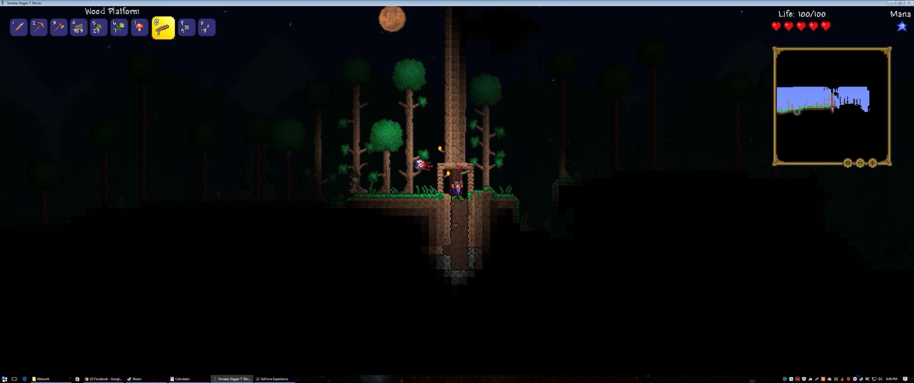
key(2)
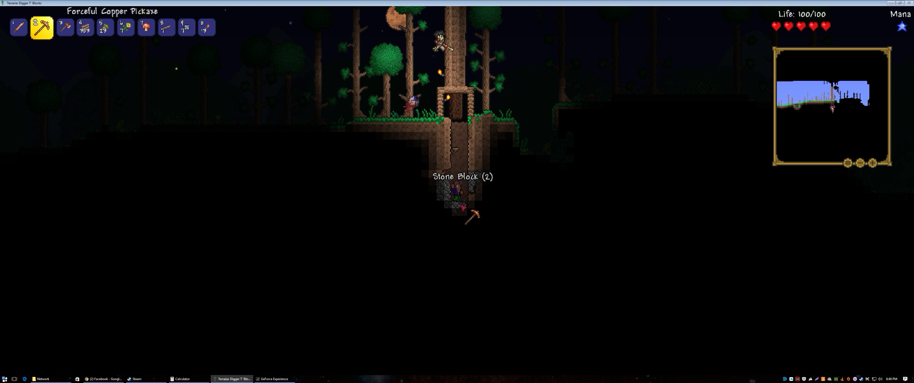
click(471, 218)
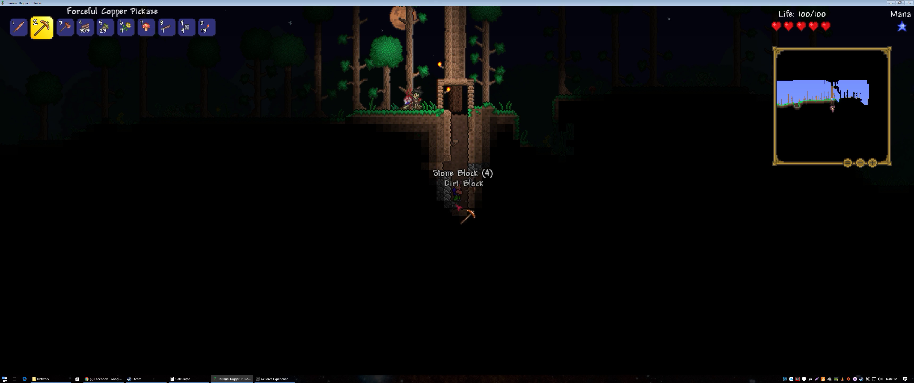
click(460, 207)
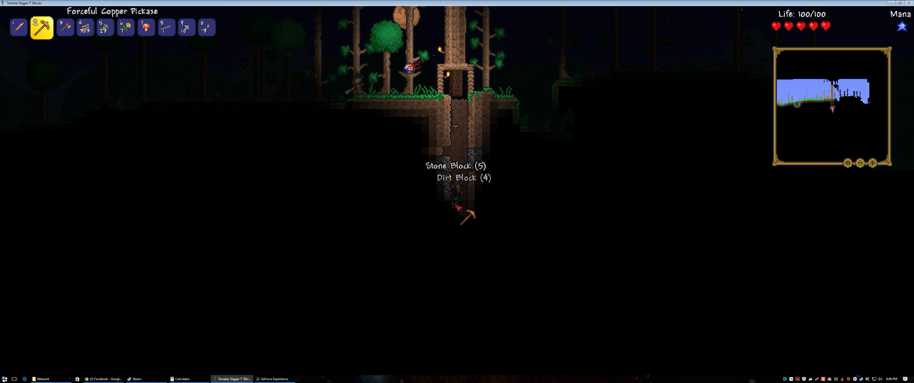
click(461, 206)
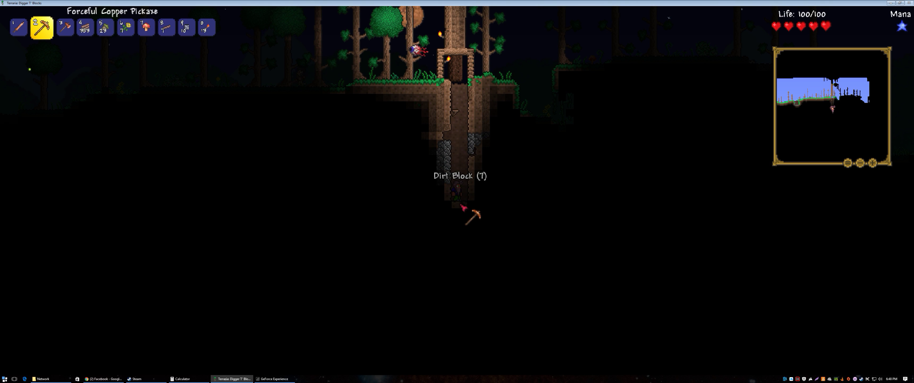
key(8)
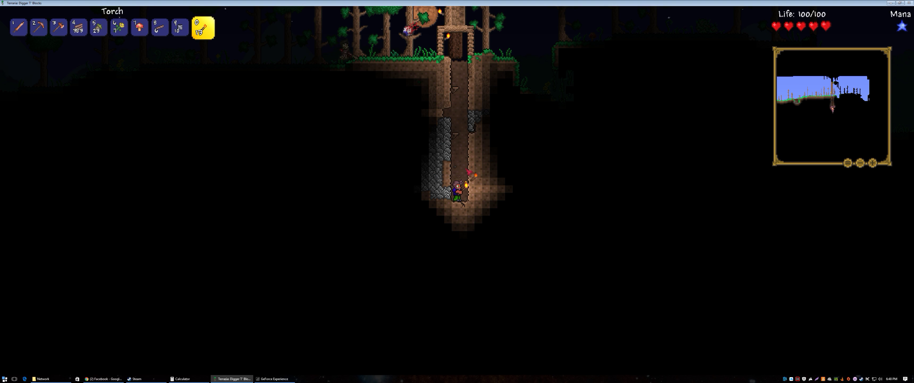
Step: Continue sinking the shaft, alternating digging with wood platforms along its walls
key(2)
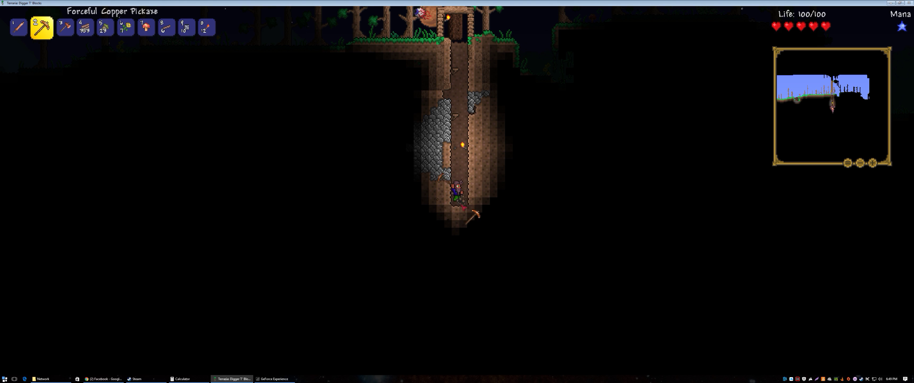
key(8)
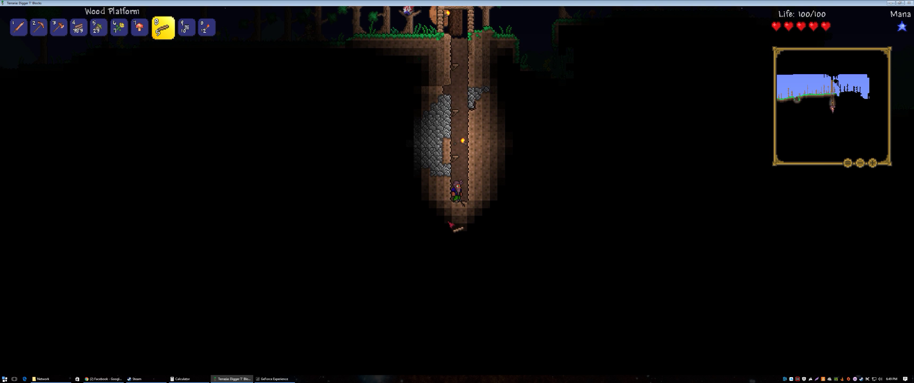
key(2)
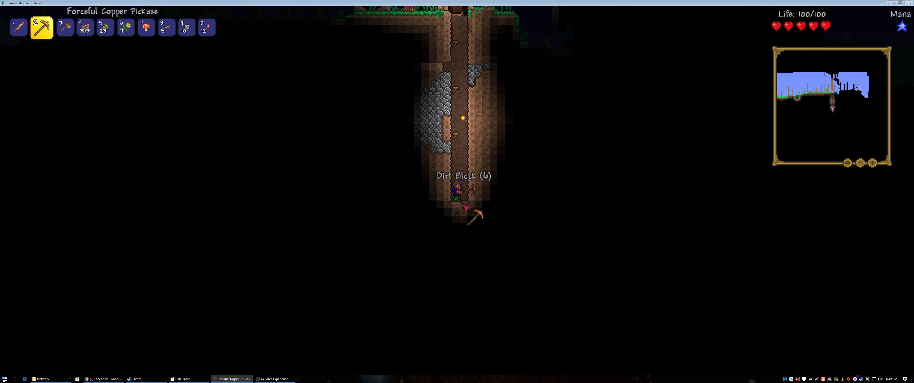
click(476, 218)
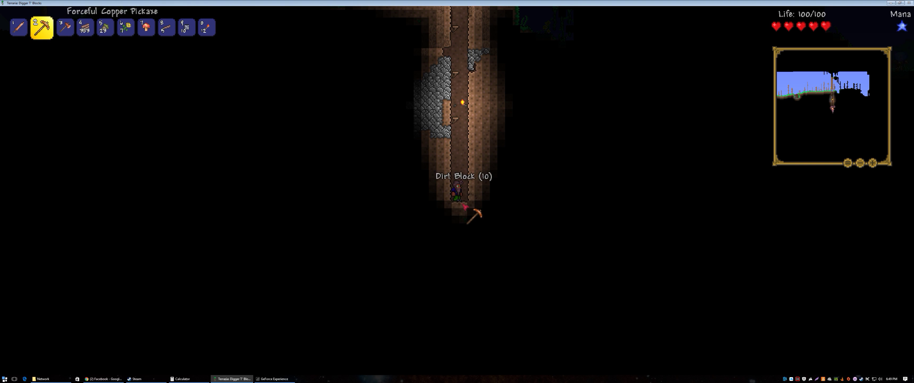
key(8)
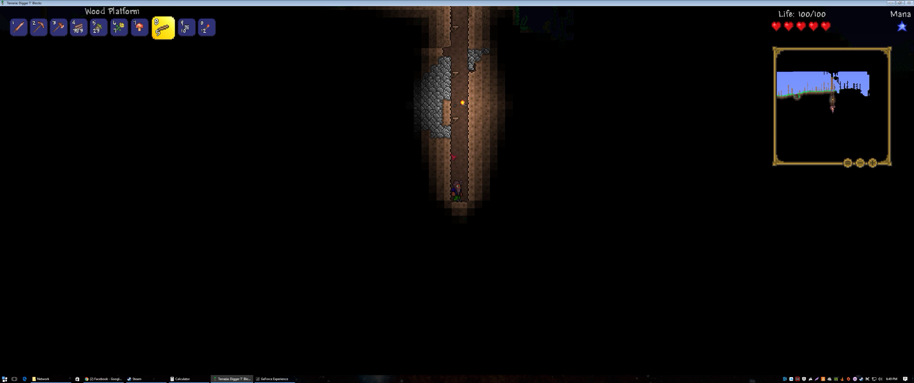
key(2)
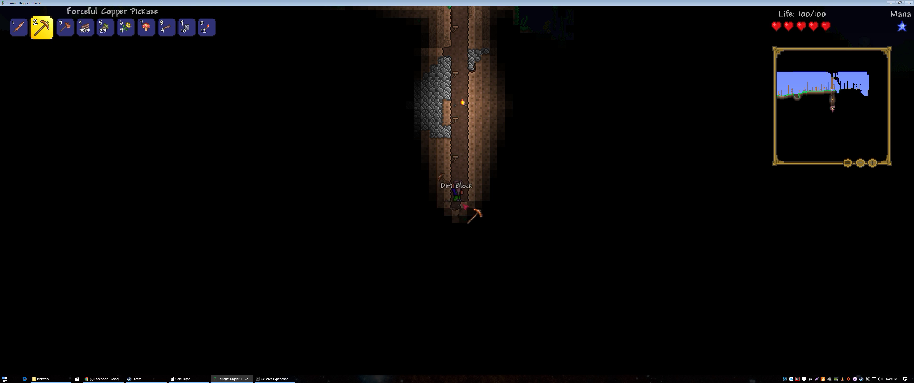
click(474, 216)
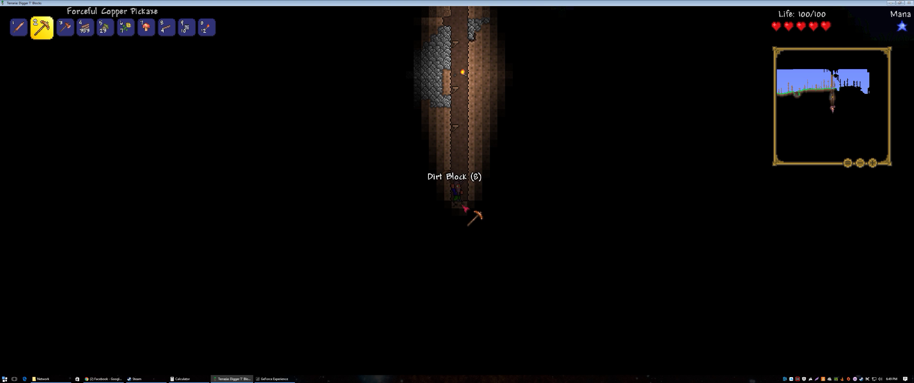
key(8)
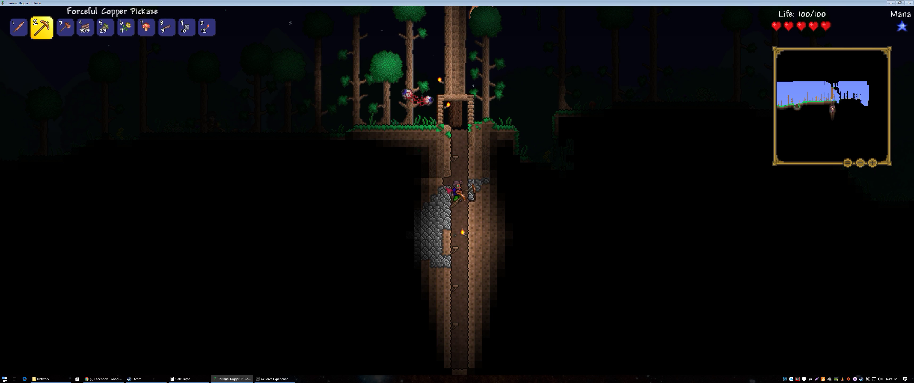
Step: Mine dirt and stone leftward near the shaft's top to carve out a side chamber
click(471, 198)
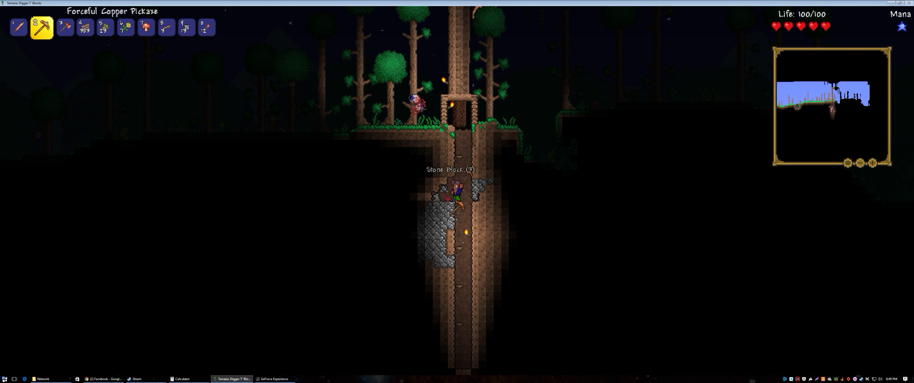
click(459, 201)
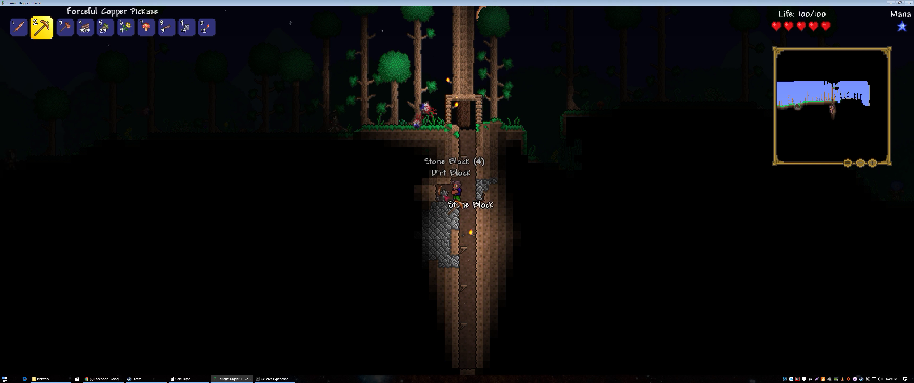
click(455, 190)
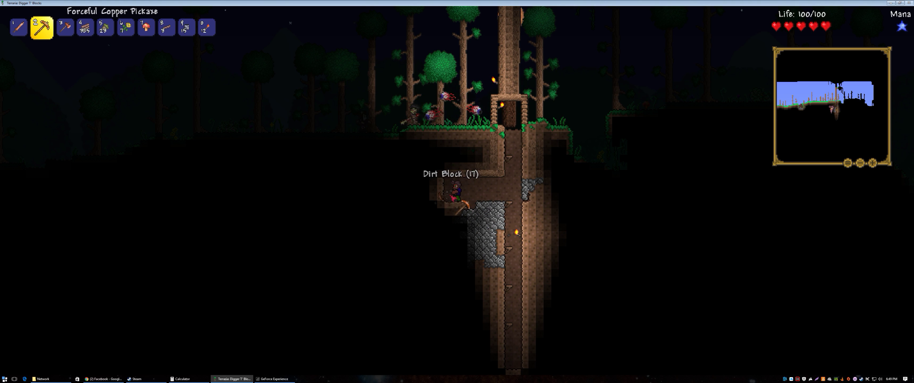
click(467, 199)
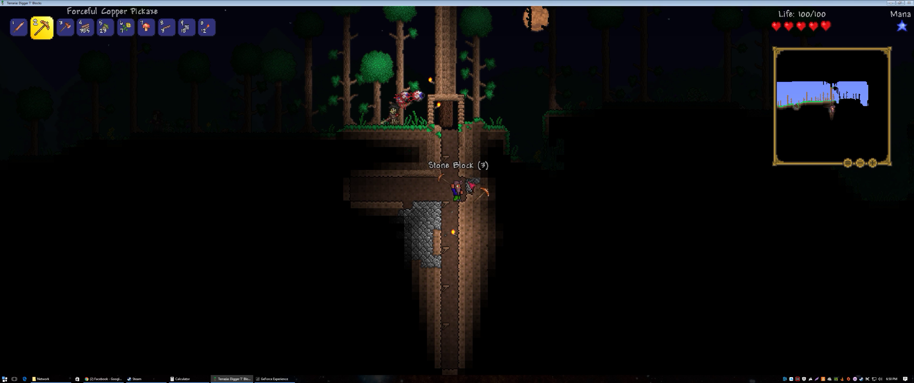
click(473, 190)
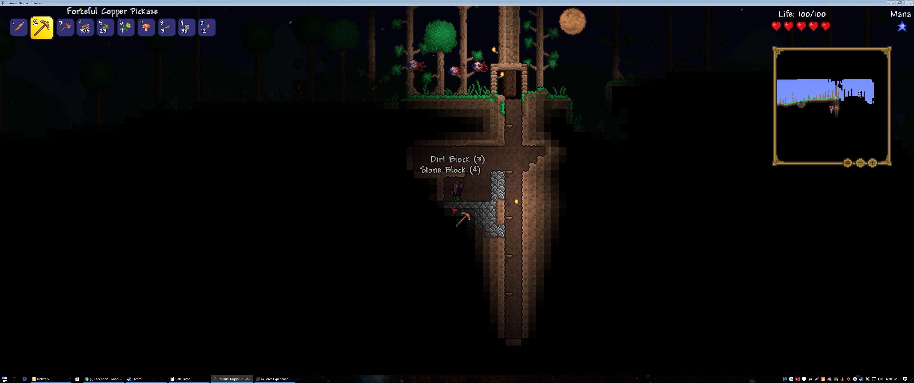
Step: Clear the remaining stone from the left cavity's floor and walls
click(471, 215)
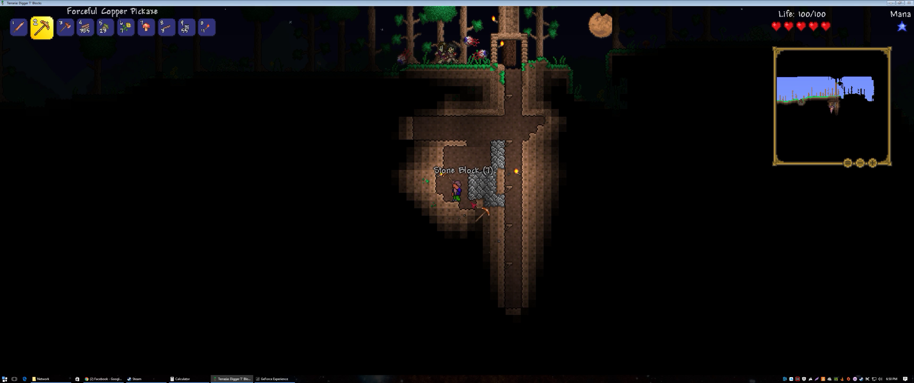
click(481, 188)
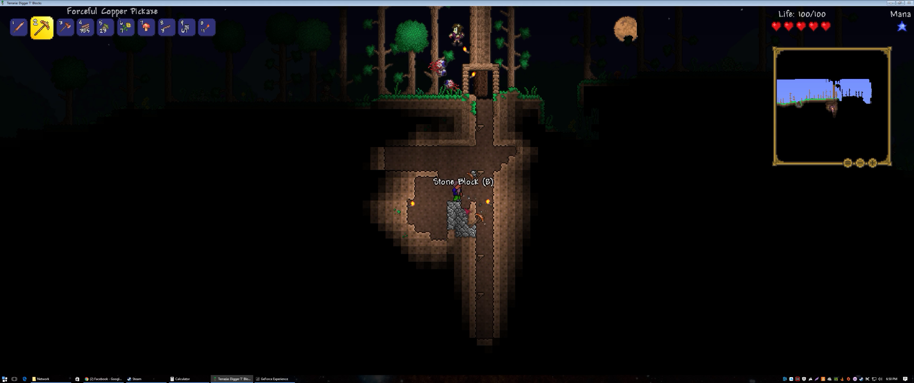
click(469, 220)
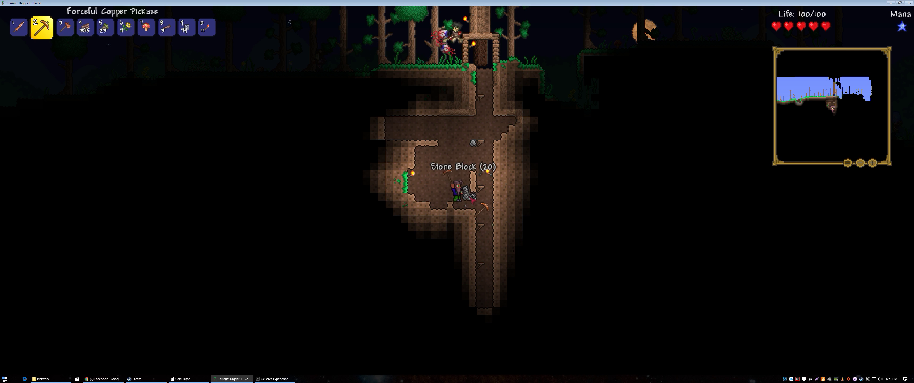
click(473, 193)
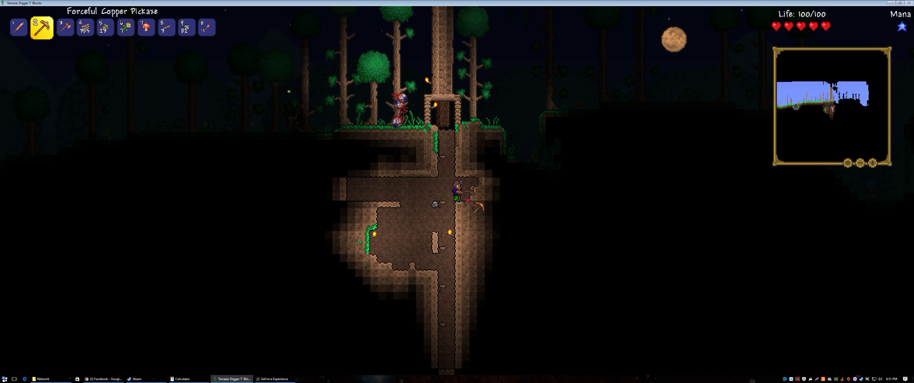
Step: Tunnel right through the dirt from the shaft to the grassy slope
click(480, 198)
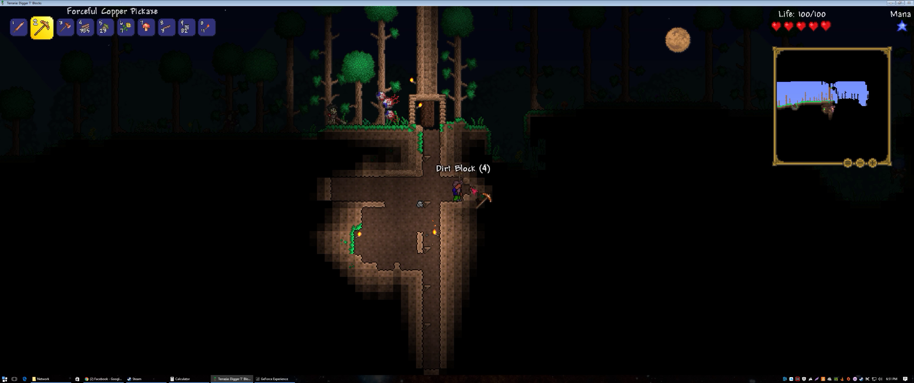
click(483, 200)
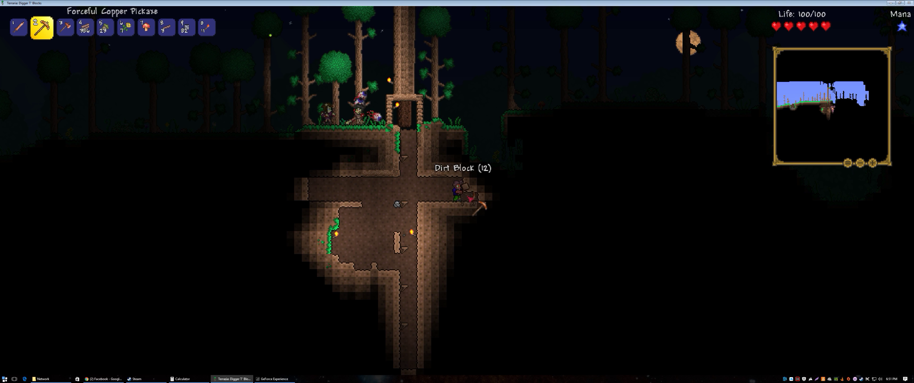
click(480, 206)
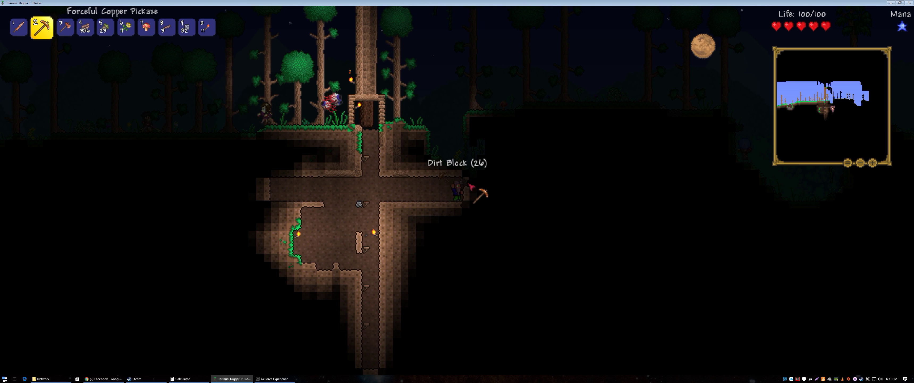
click(483, 196)
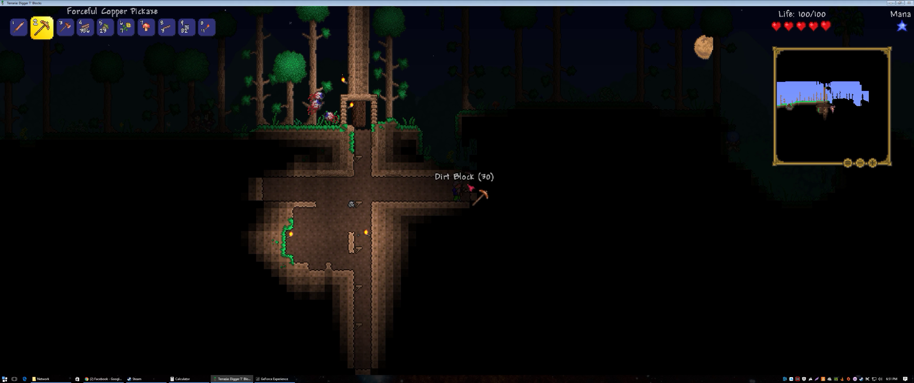
click(481, 201)
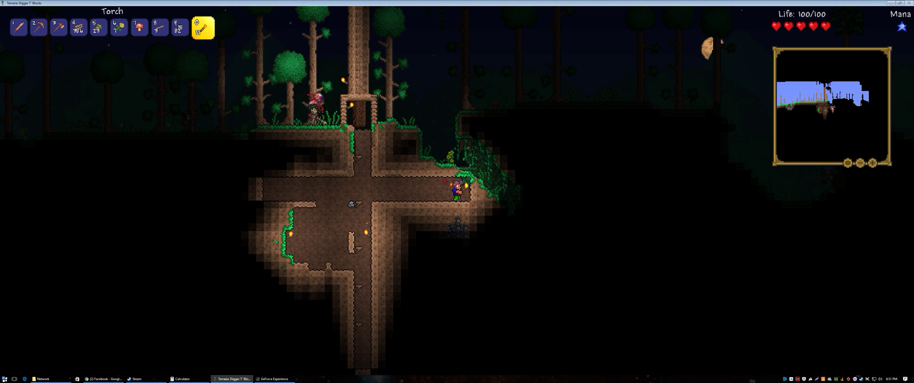
Step: Mine the lead ore and dirt below the torch, digging down and to the right
key(2)
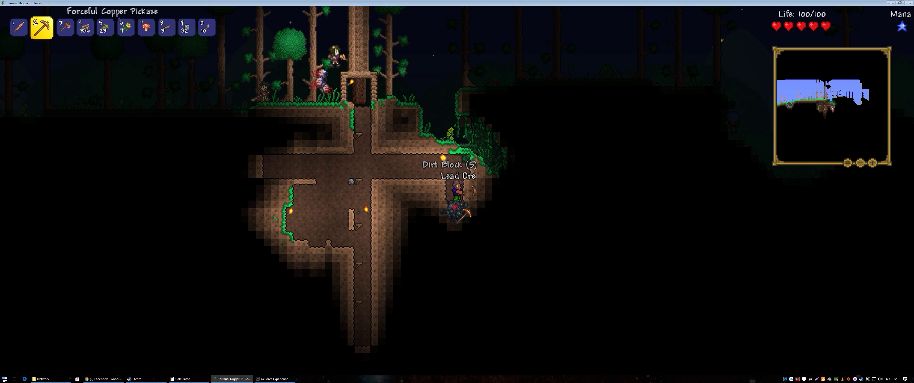
click(467, 212)
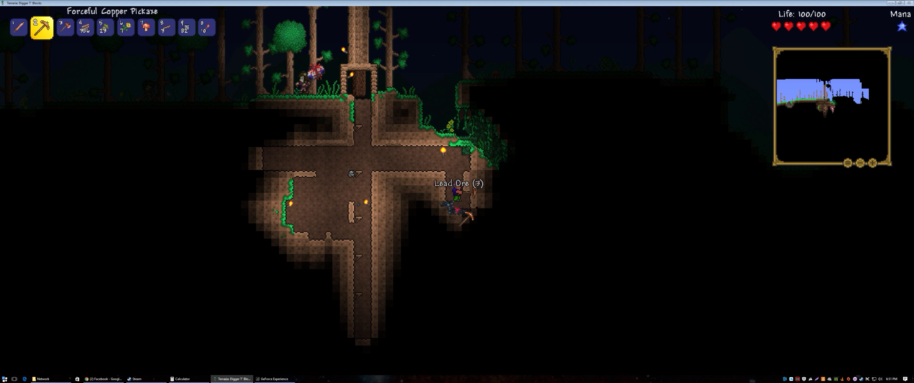
click(466, 209)
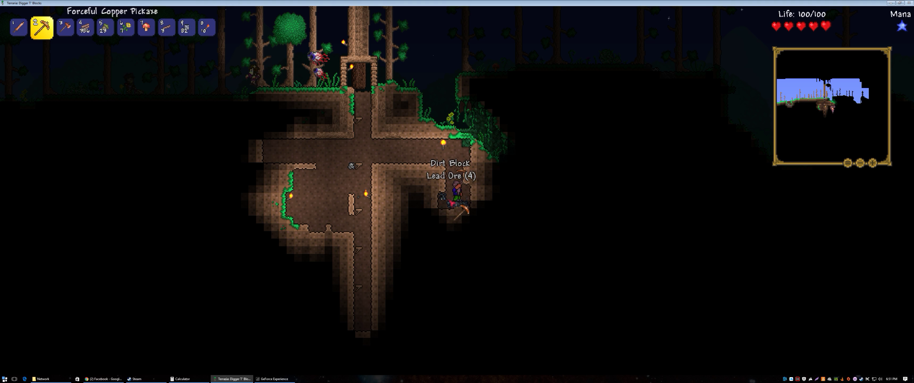
click(478, 214)
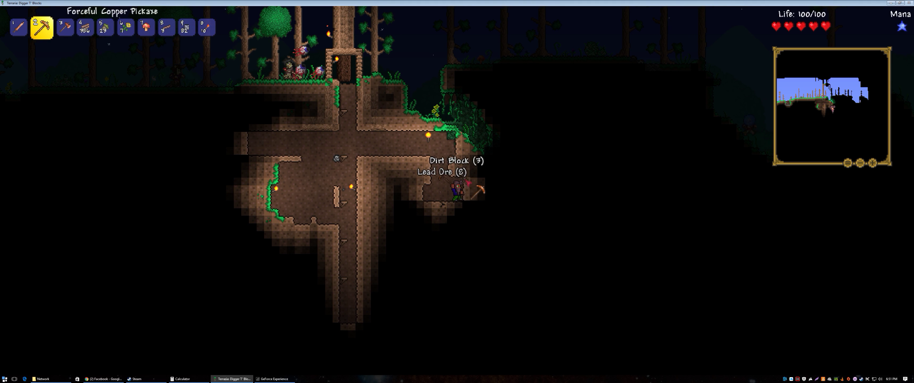
click(480, 191)
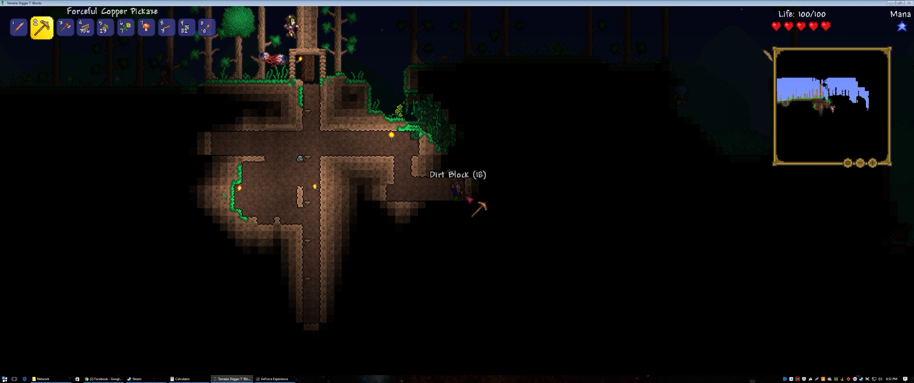
Step: Extend the lower passage rightward, clearing dirt ahead of the character
click(480, 205)
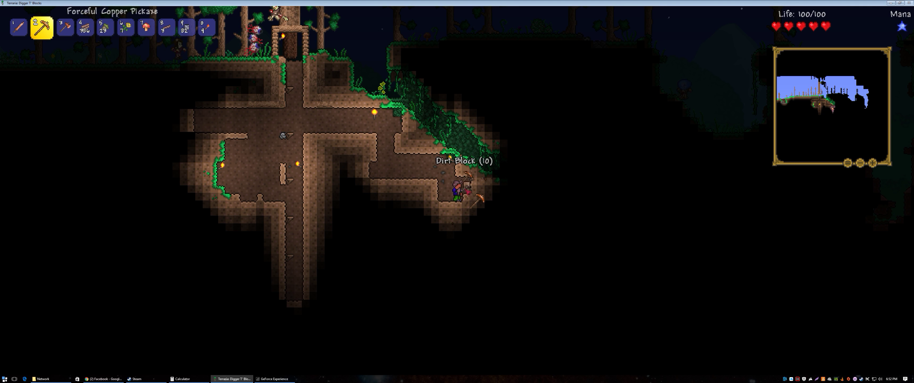
click(480, 201)
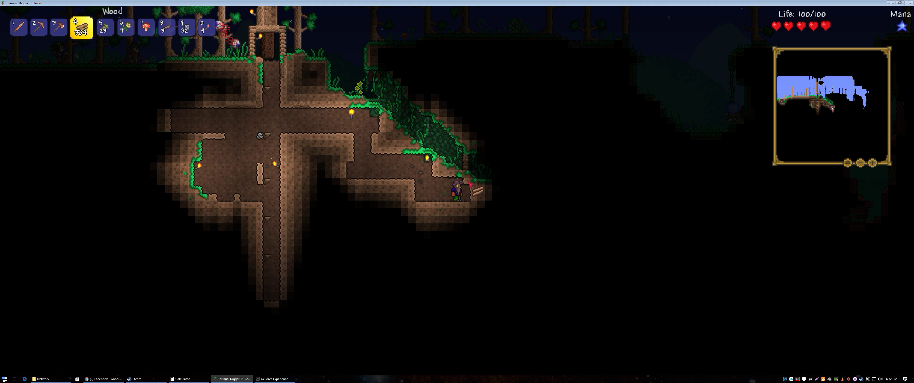
Step: Lengthen the lower tunnel further right beneath the grassy slope with the pickaxe
key(2)
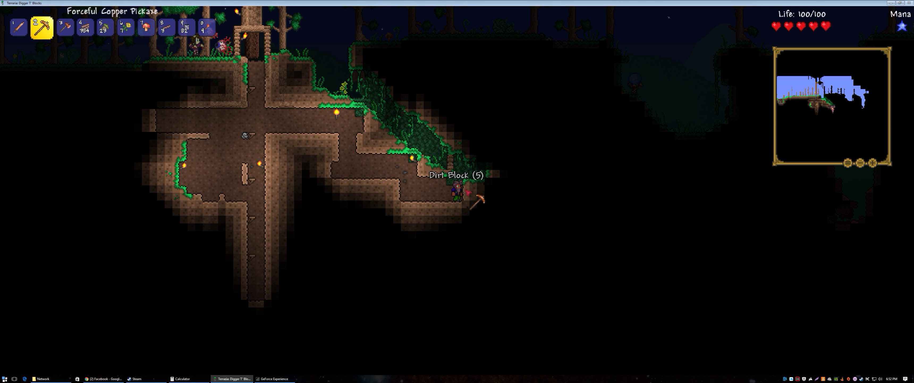
click(479, 200)
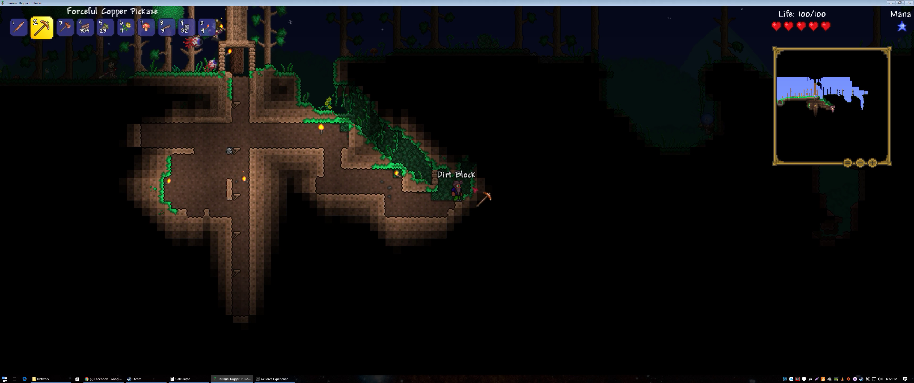
click(482, 201)
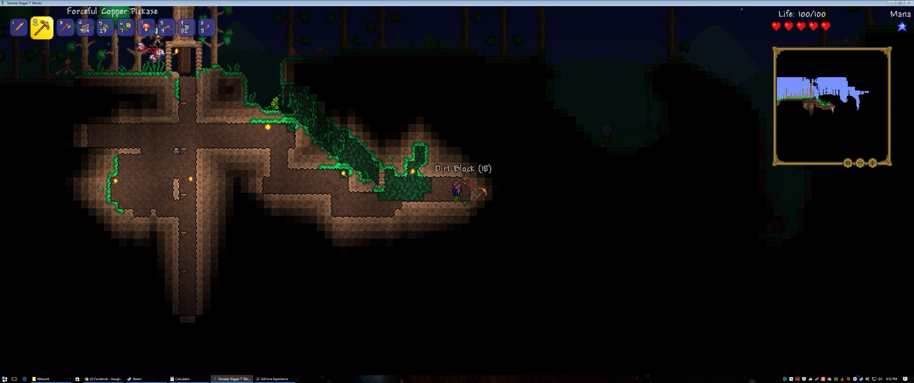
Step: Push the tunnel right and dig down at its end into the stone
click(480, 201)
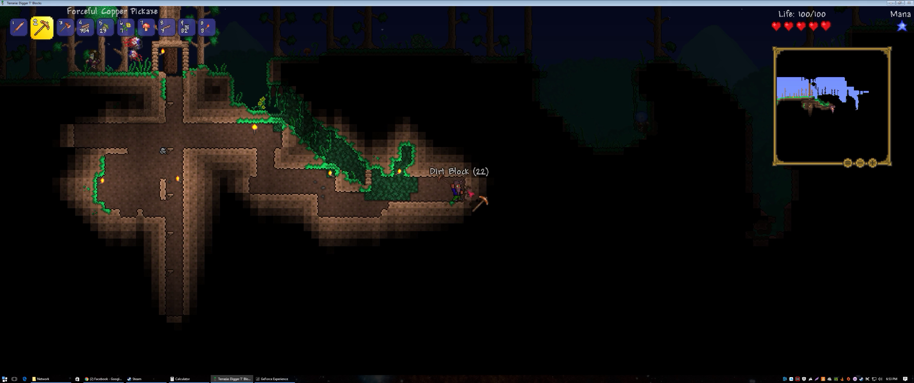
click(479, 200)
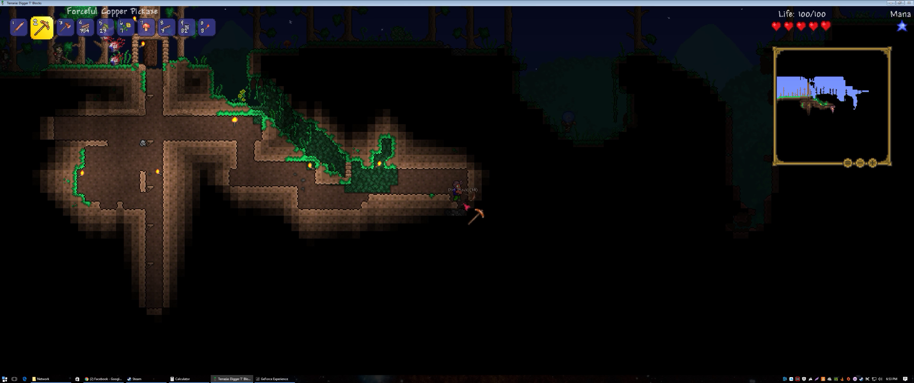
click(454, 204)
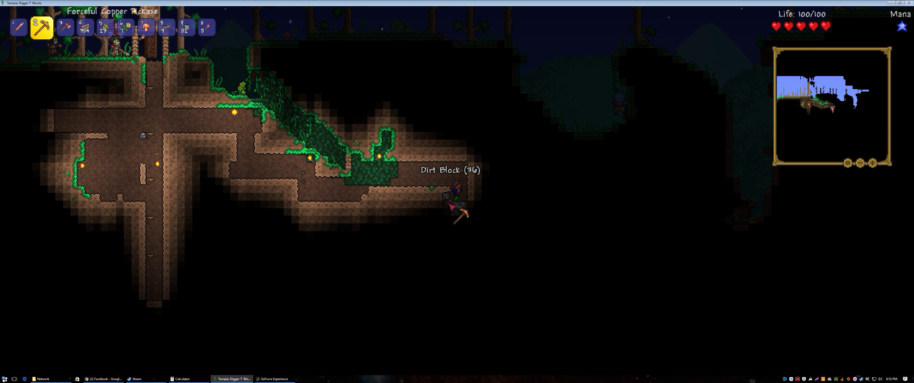
click(455, 211)
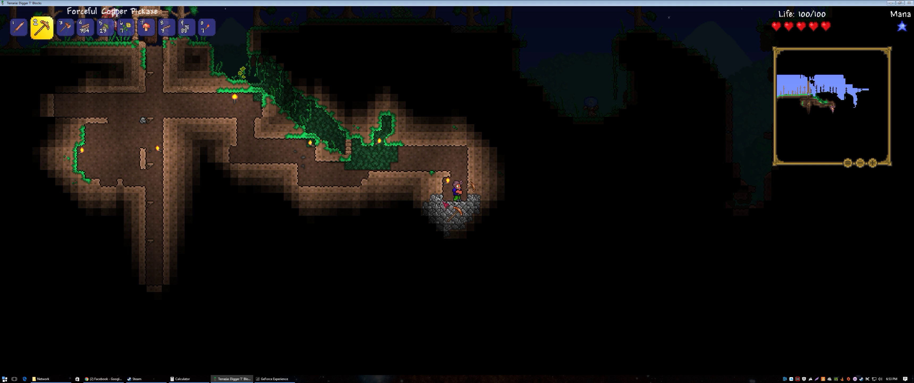
Step: Mine out the stone patch at the cave's end to gather stone blocks
click(443, 197)
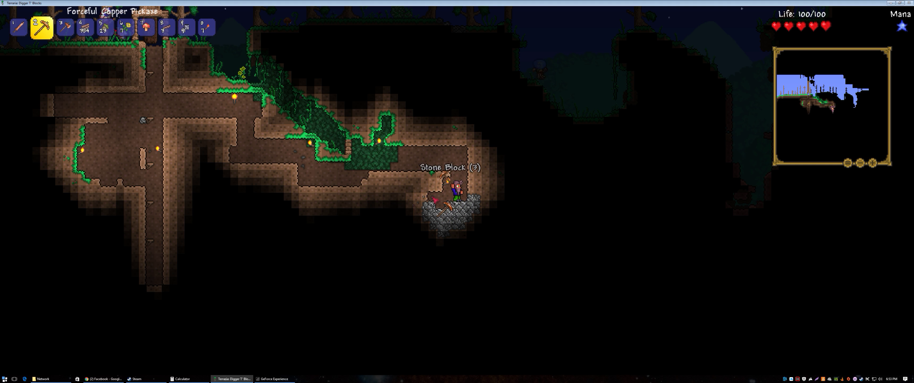
click(473, 209)
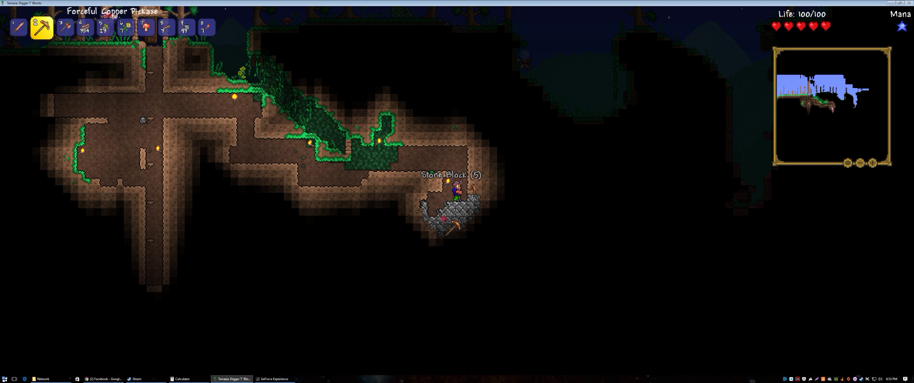
click(468, 212)
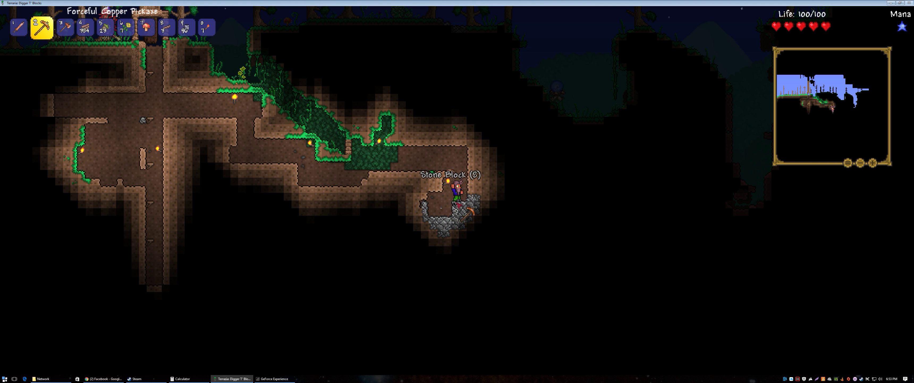
click(477, 206)
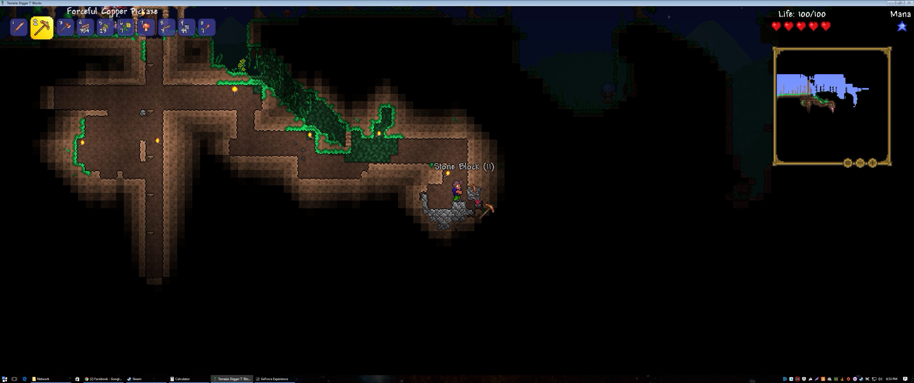
click(483, 198)
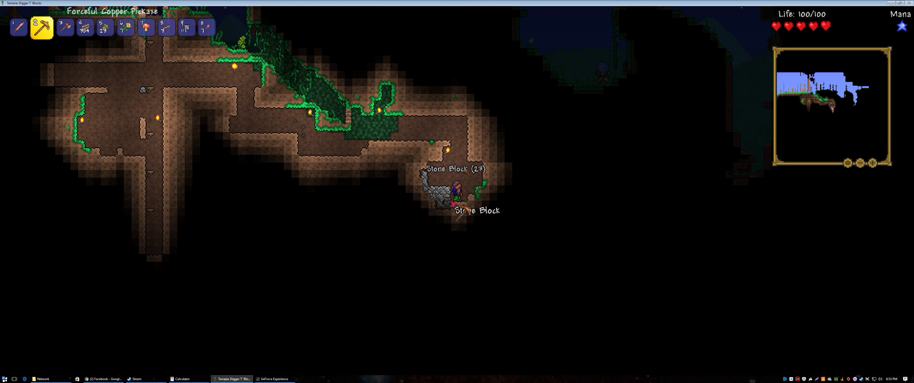
click(446, 195)
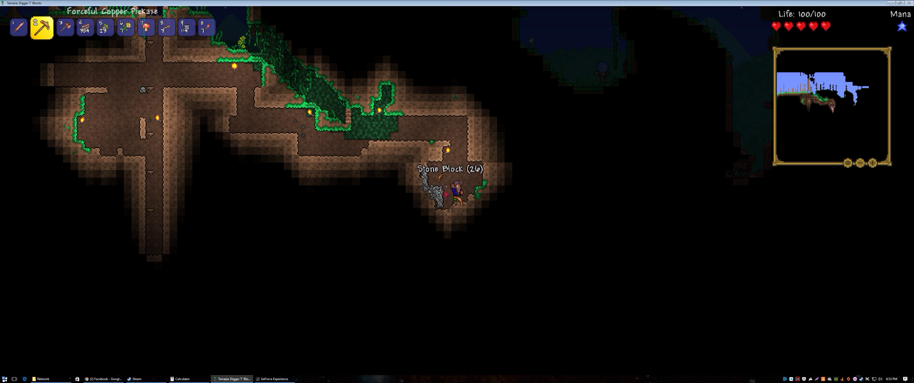
click(443, 187)
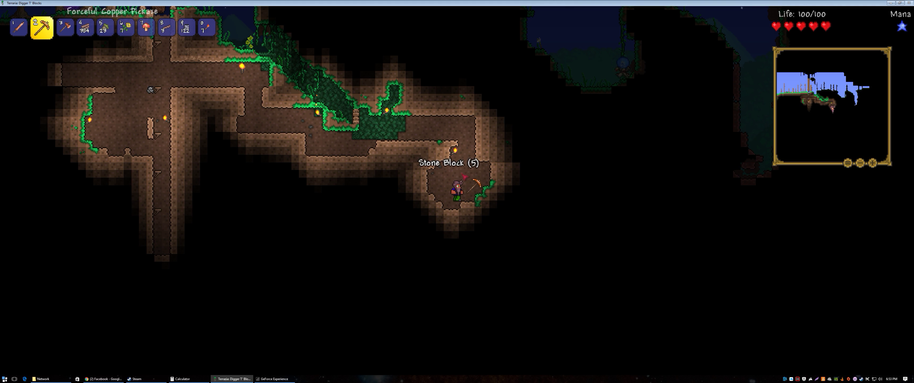
key(8)
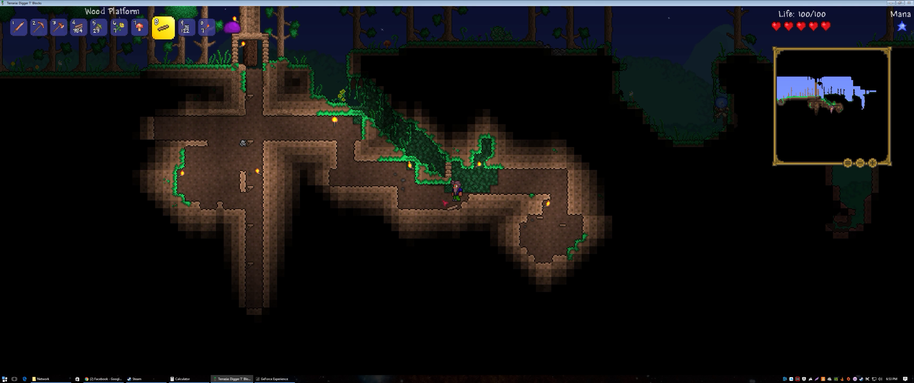
Step: Return to the surface and ready stone blocks for building
key(2)
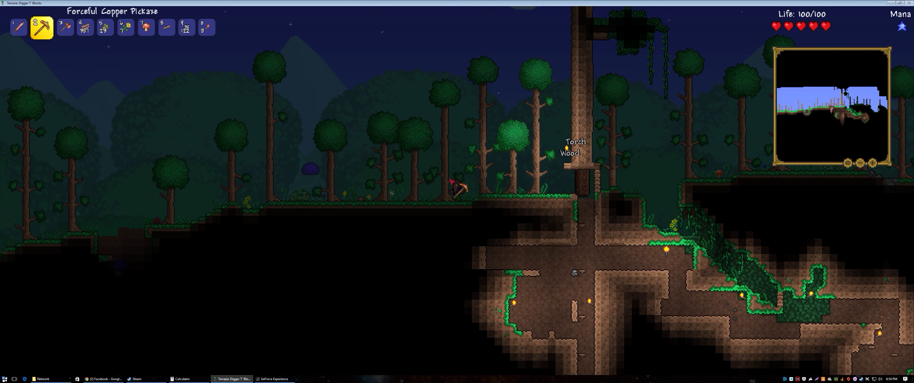
key(1)
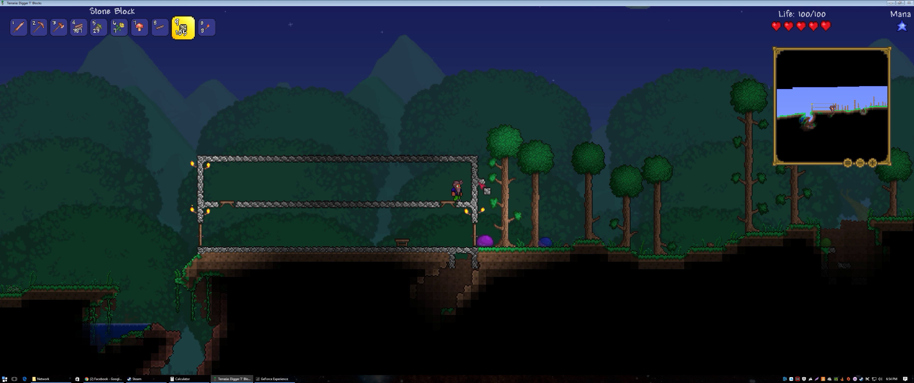
Step: Place stone blocks down from the upper ceiling to form the dividing wall
key(2)
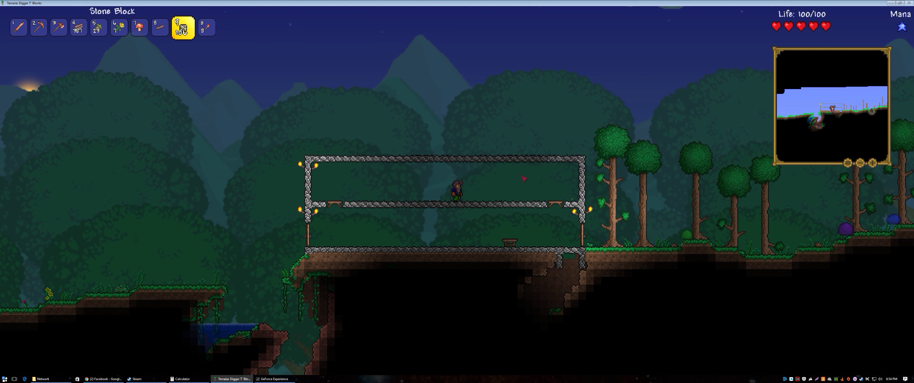
click(463, 169)
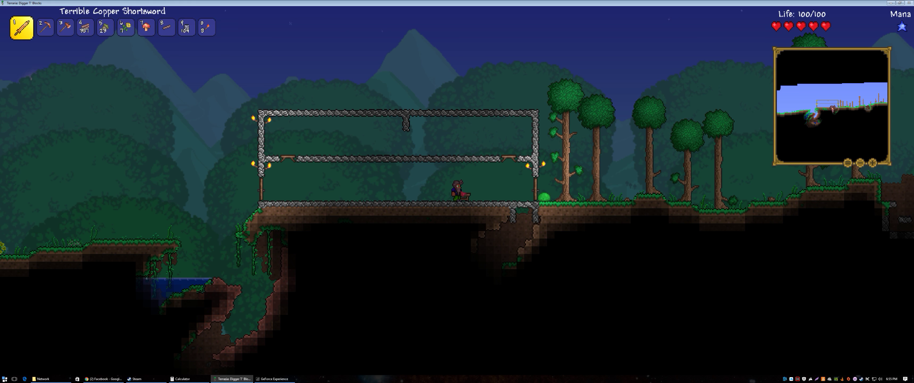
key(i)
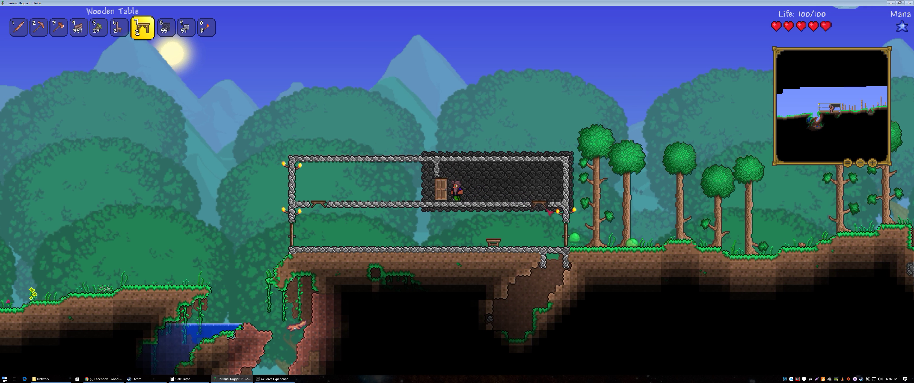
Step: Place the wooden table and chair inside the right upper room beside its door
click(489, 193)
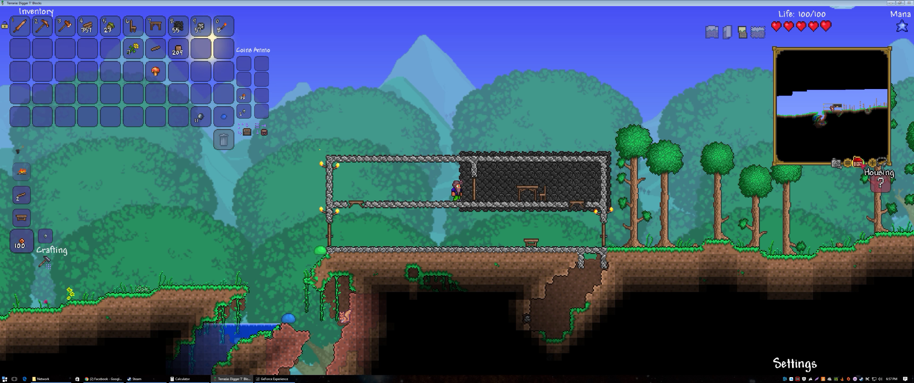
Step: Query the furnished upper room for NPC housing, revealing it still lacks a light source
click(855, 161)
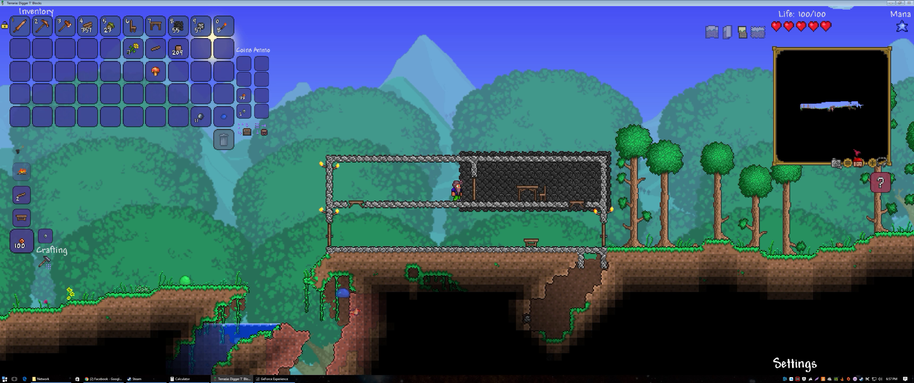
click(859, 162)
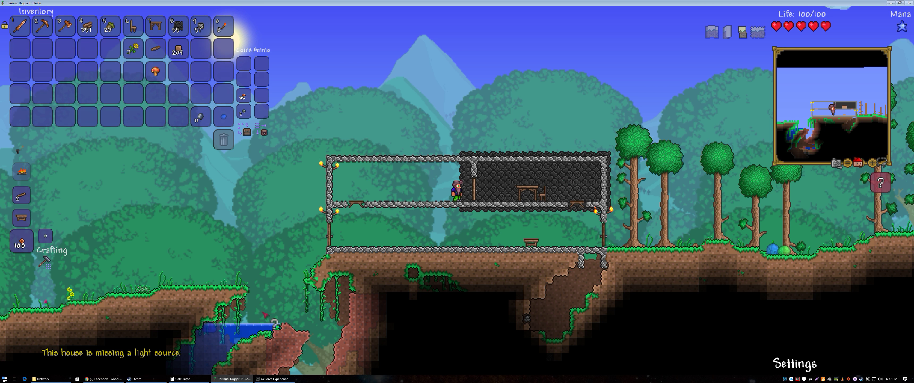
mouse_move(303, 79)
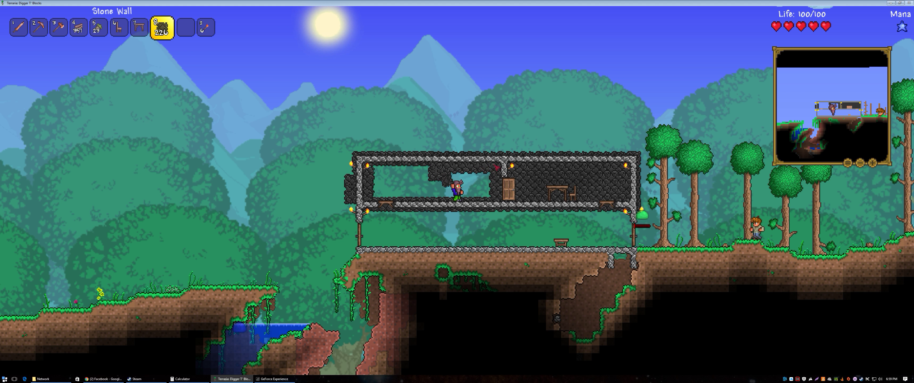
Step: Fill the left upper room with stone background wall as the guide NPC arrives
click(429, 169)
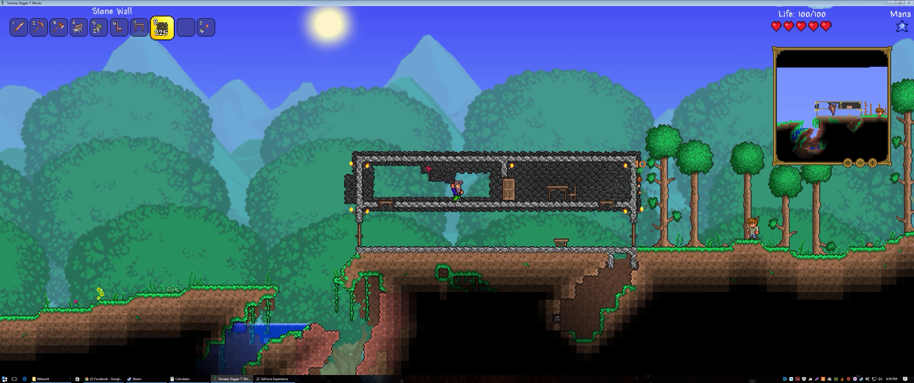